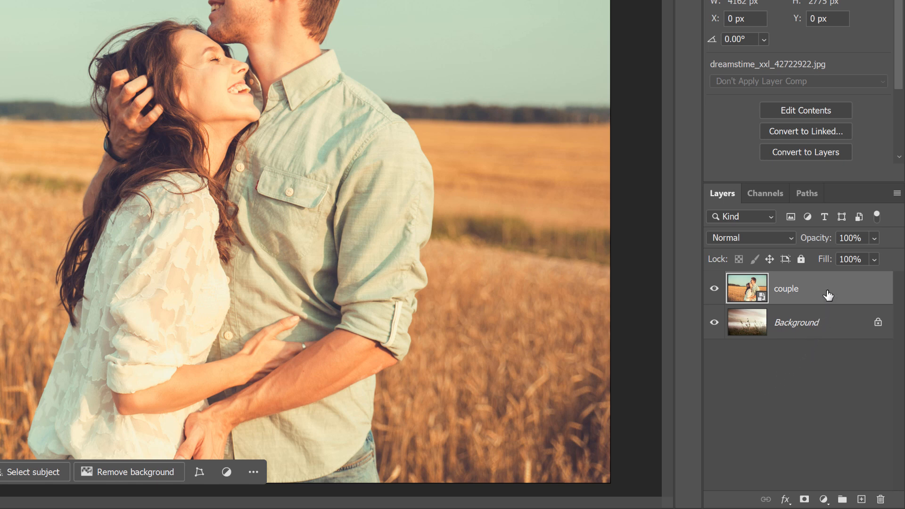
pyautogui.moveTo(839, 325)
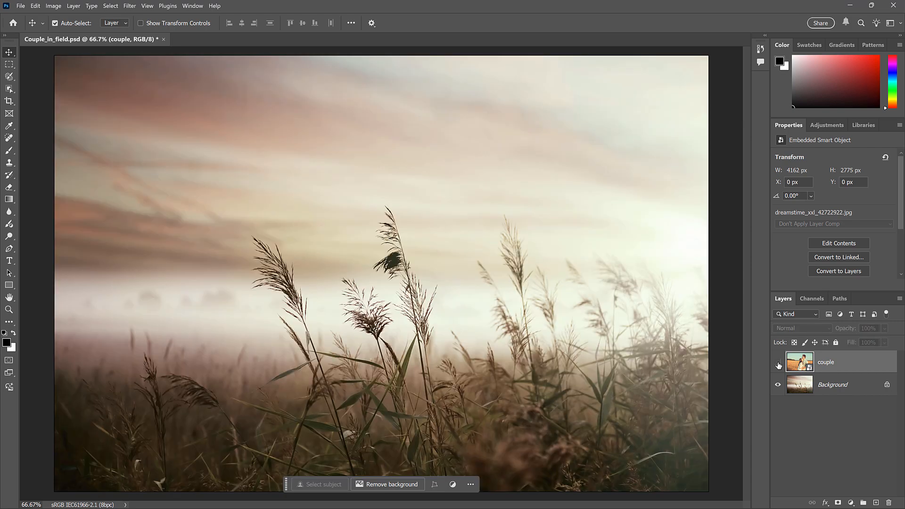
# Step: Show the couple photo, try a portrait crop on it, then undo the crop
pyautogui.click(778, 365)
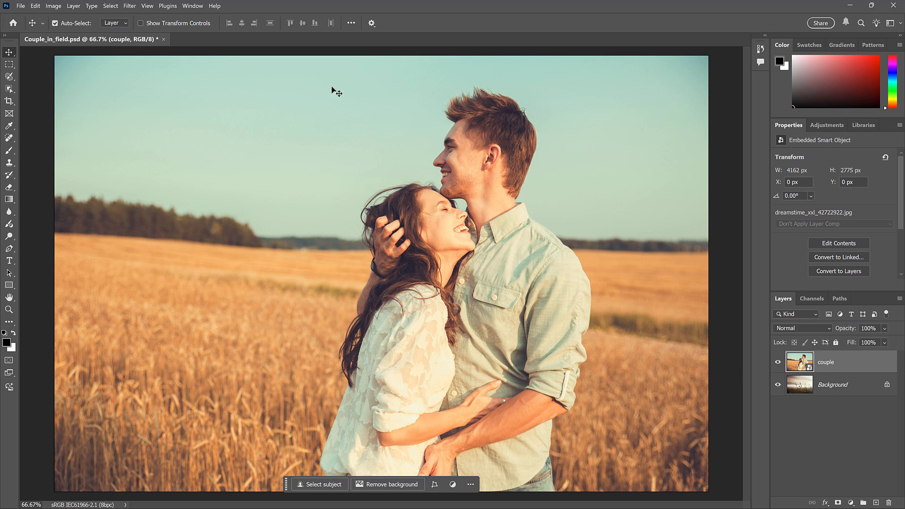
pyautogui.moveTo(595, 480)
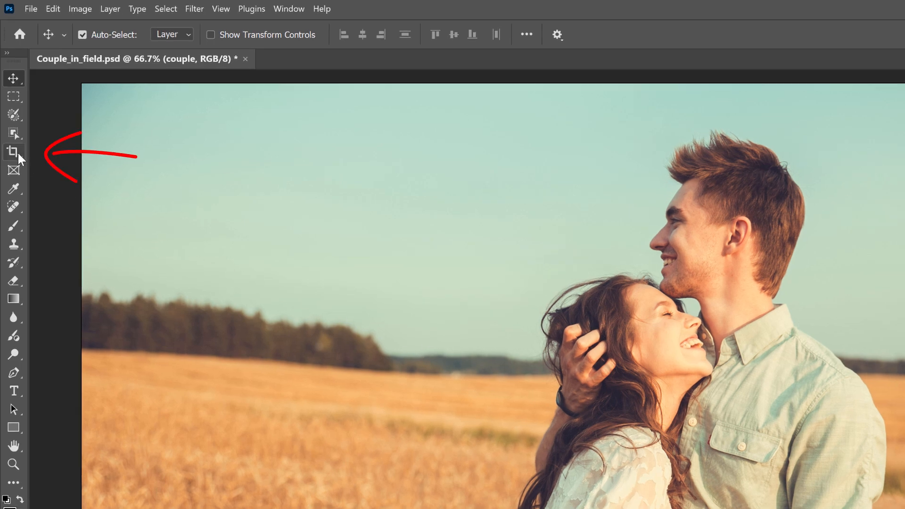
pyautogui.click(12, 154)
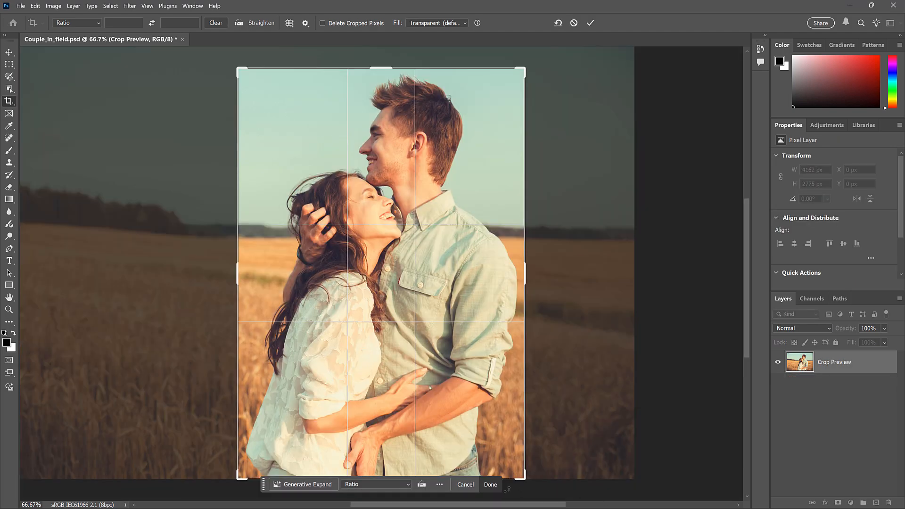
pyautogui.click(489, 485)
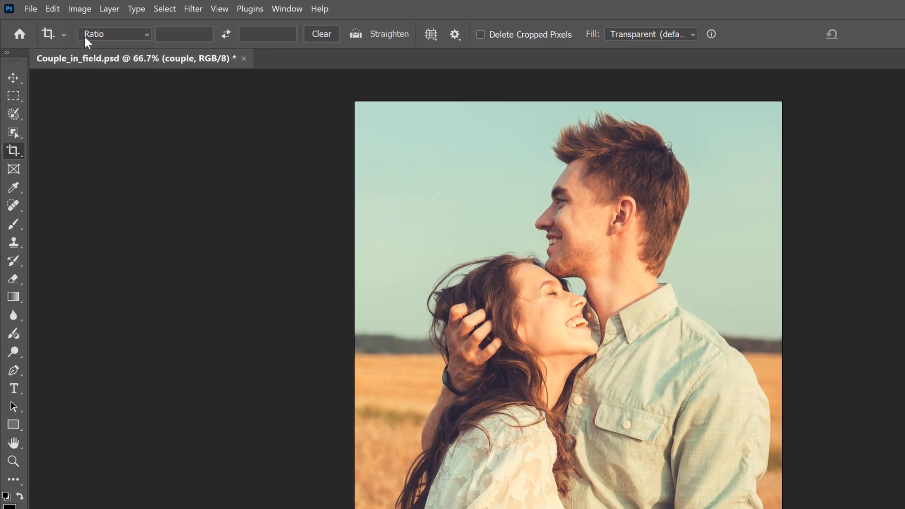
pyautogui.click(52, 8)
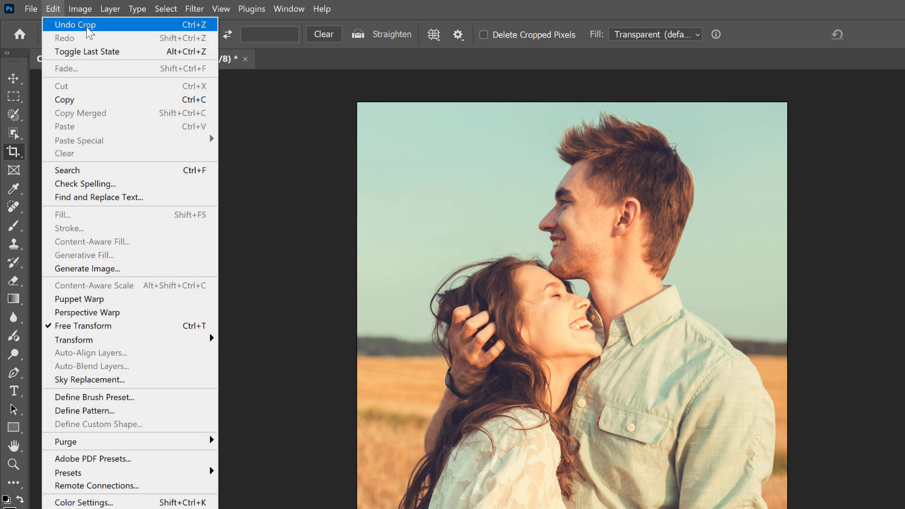
pyautogui.click(76, 24)
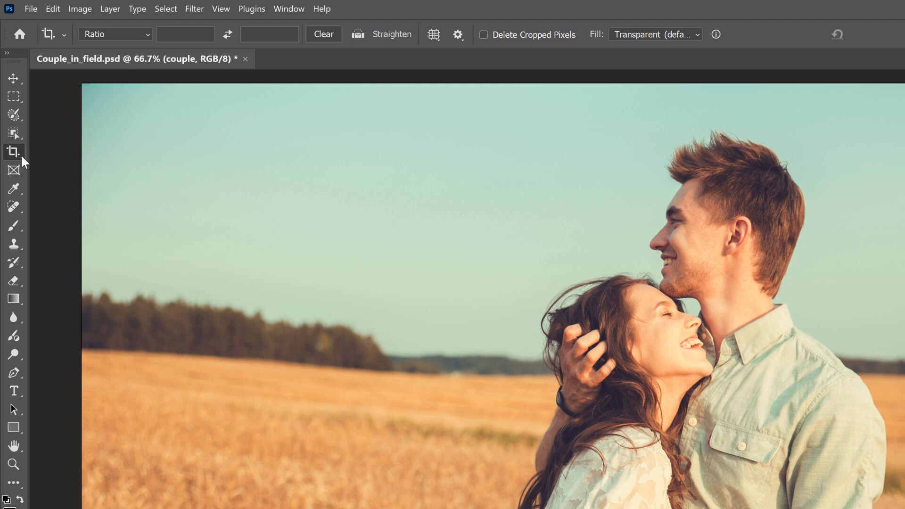
pyautogui.moveTo(24, 180)
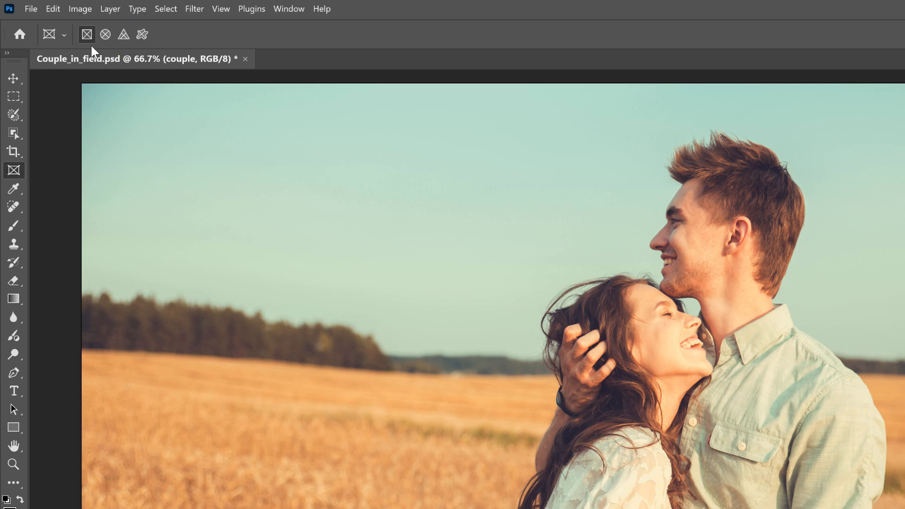
pyautogui.moveTo(112, 52)
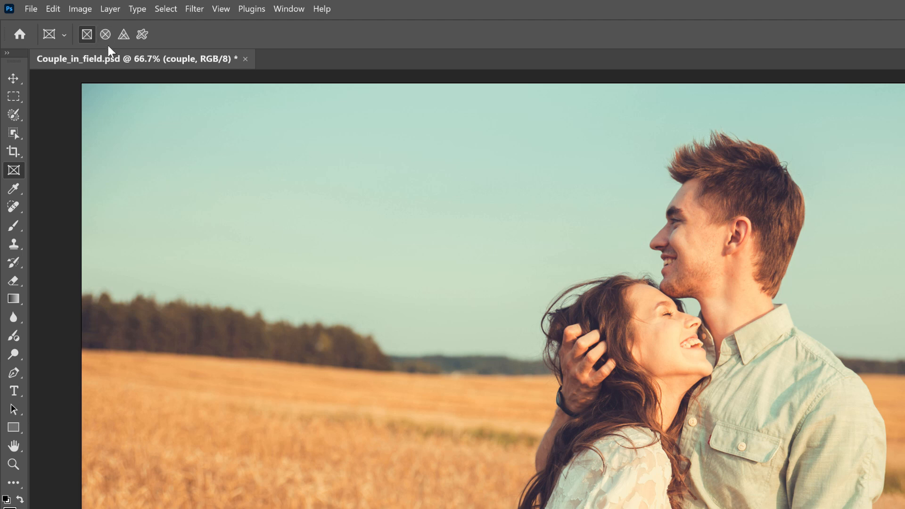
pyautogui.moveTo(150, 53)
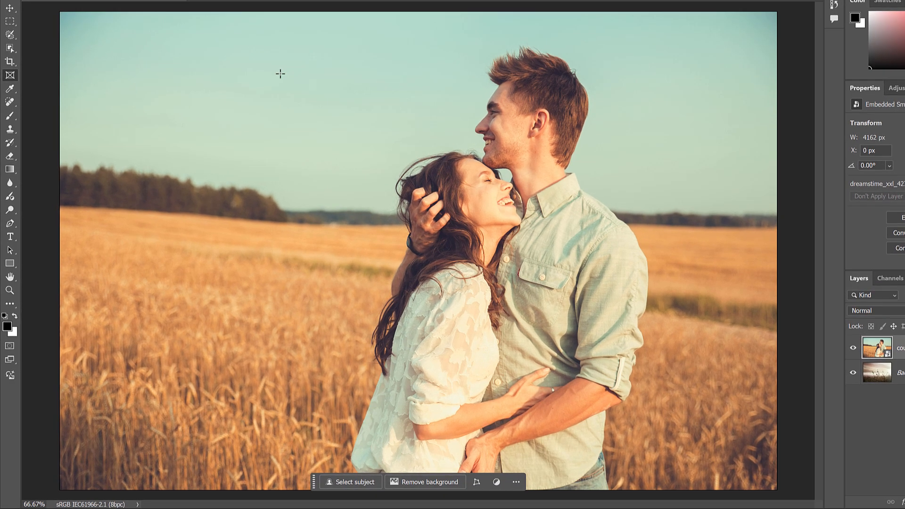
# Step: Draw a tall rectangular frame over the couple, converting it into the couple Frame layer
pyautogui.moveTo(358, 43); pyautogui.dragTo(557, 217)
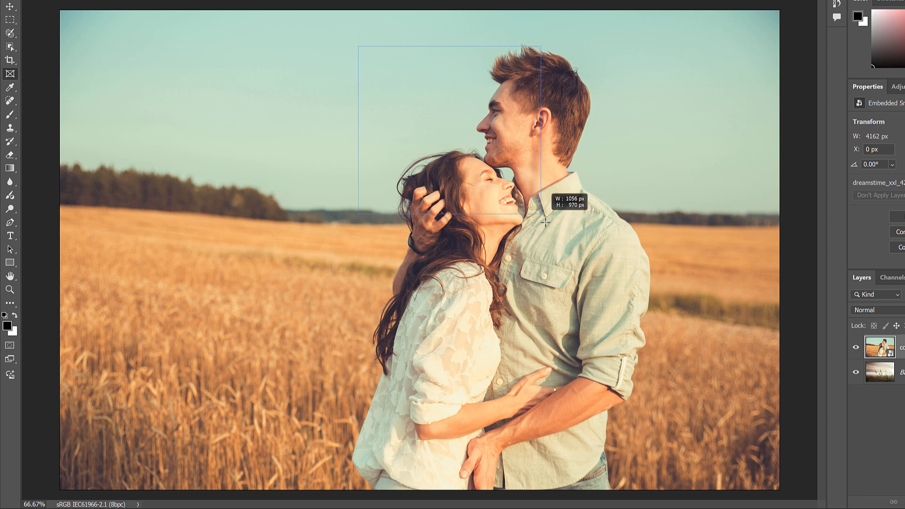
pyautogui.moveTo(546, 224); pyautogui.dragTo(661, 421)
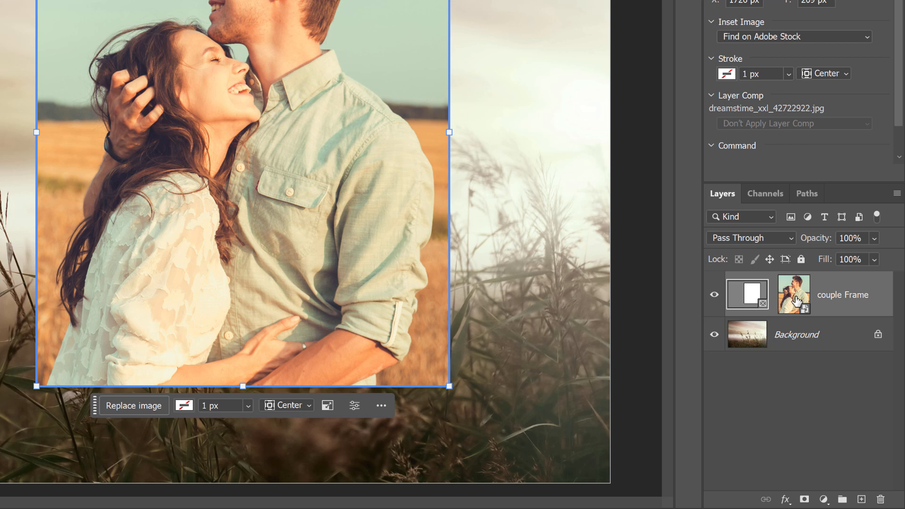
pyautogui.moveTo(797, 303)
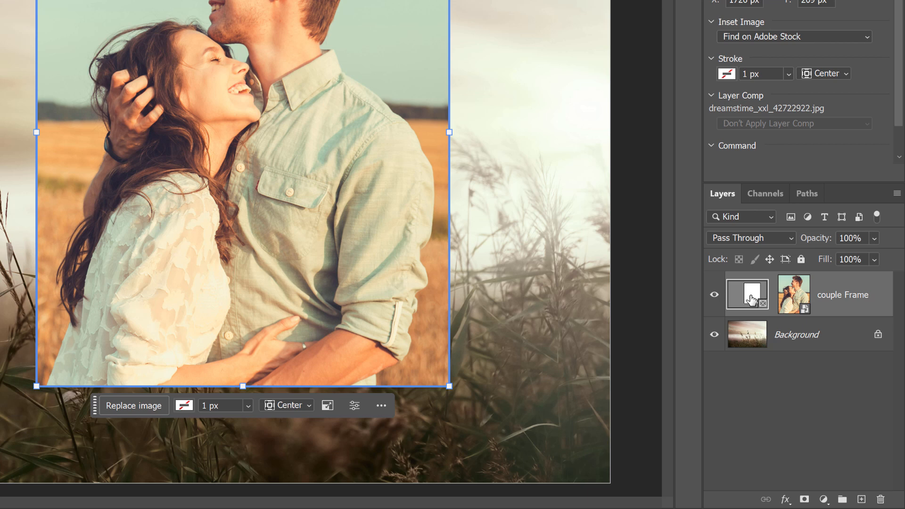
pyautogui.moveTo(748, 299)
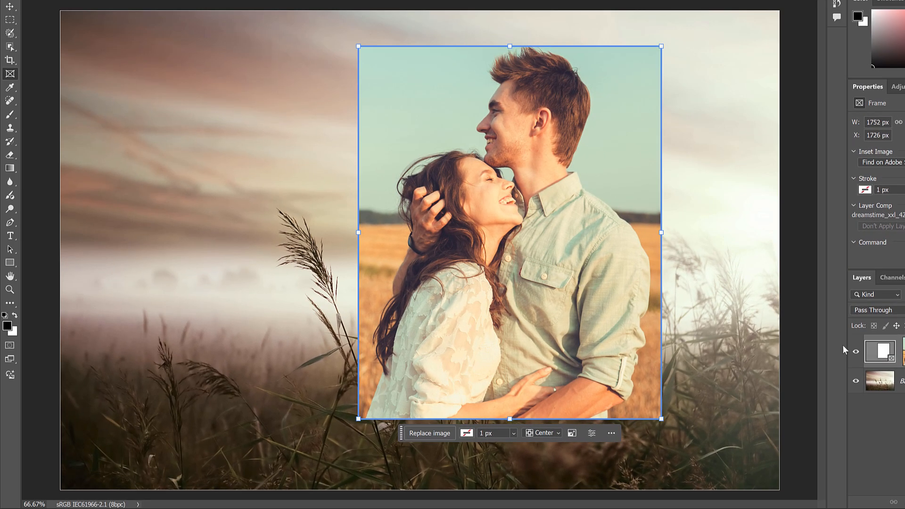
# Step: Nudge the photo's transform handle, scaling it to about 98% inside the frame
pyautogui.moveTo(662, 232); pyautogui.dragTo(670, 232)
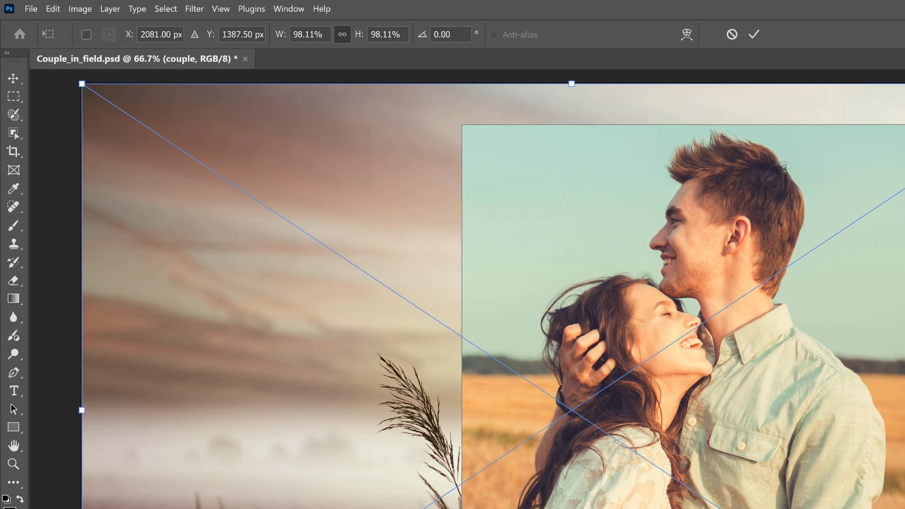
# Step: Link width and height, shrink the photo to about 92% inside its frame and commit it
pyautogui.click(342, 34)
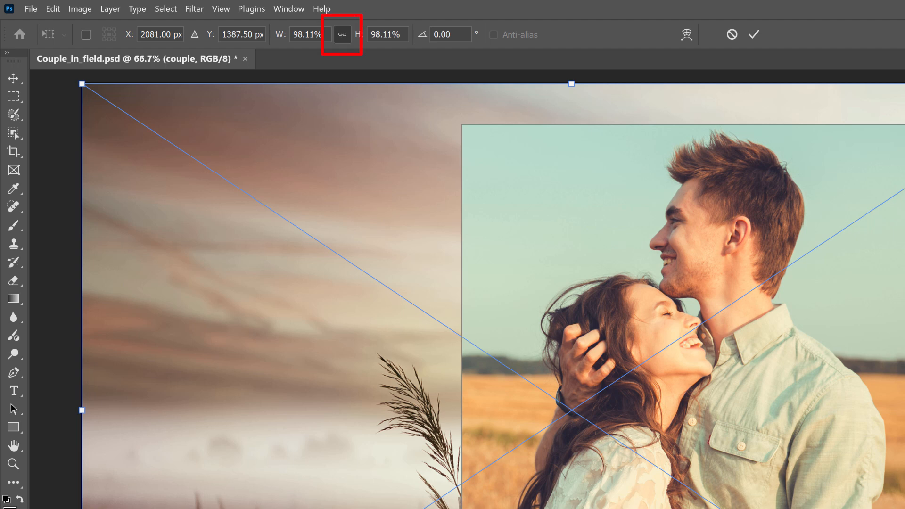
pyautogui.click(341, 34)
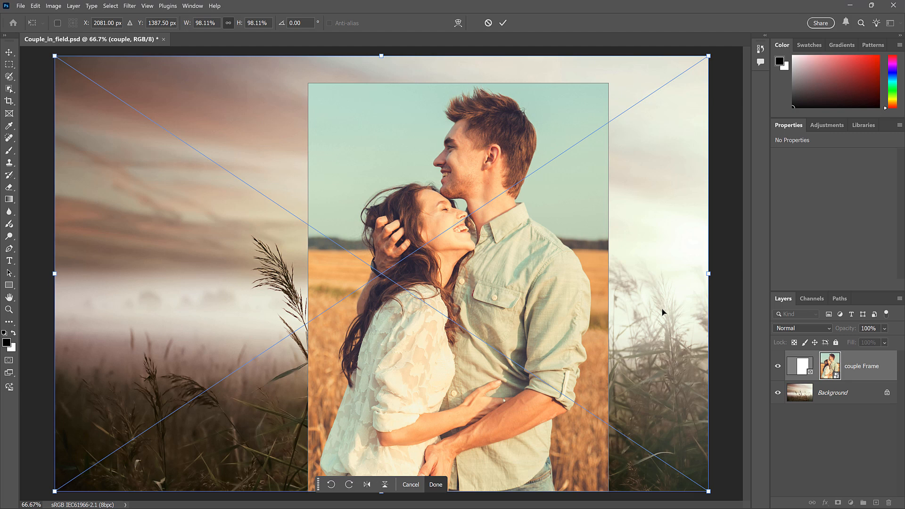
pyautogui.moveTo(380, 56); pyautogui.dragTo(381, 65)
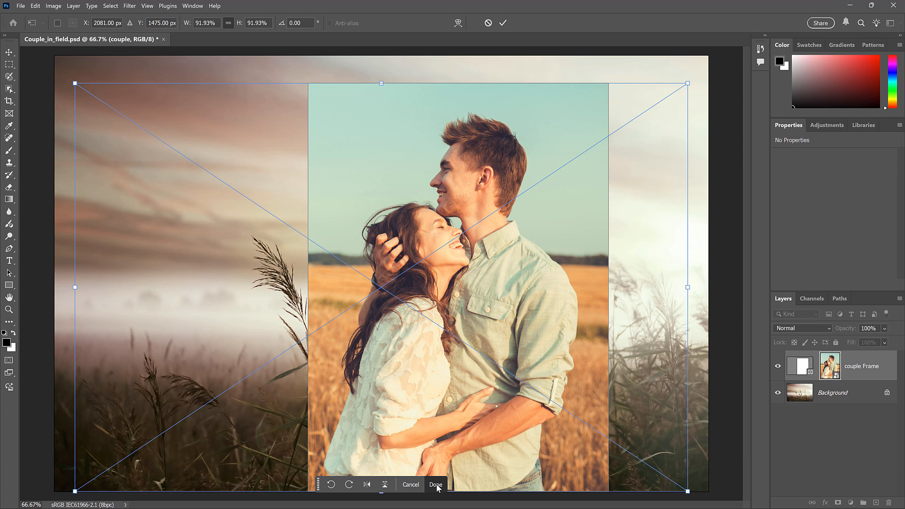
pyautogui.click(436, 484)
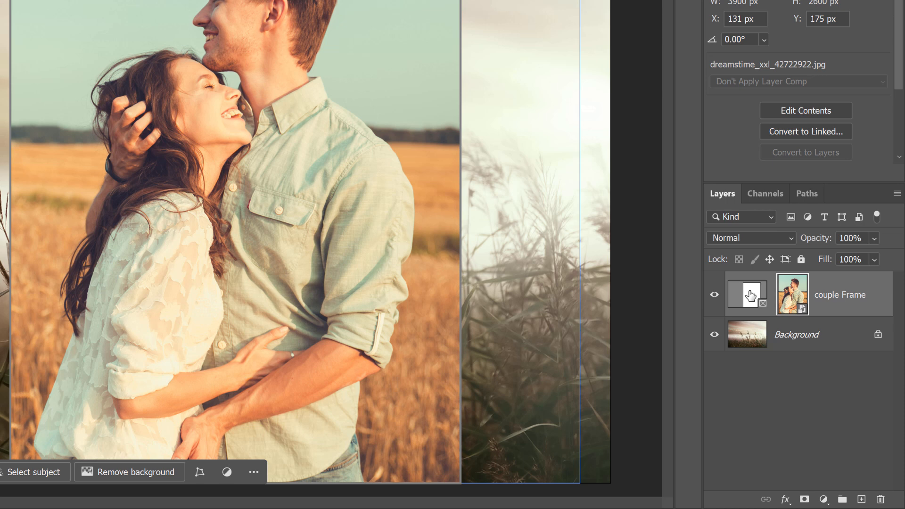
# Step: Select the photo inside the frame, then the frame itself, to centre them over the background
pyautogui.click(792, 294)
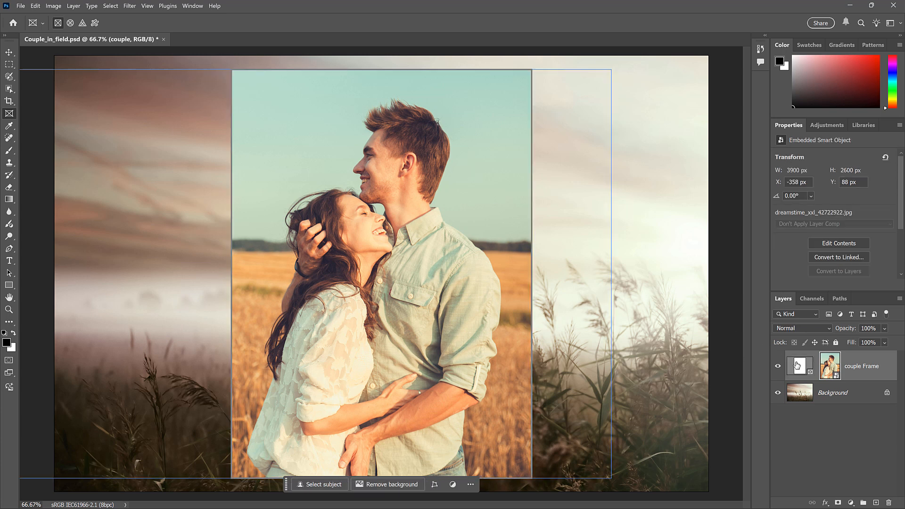
pyautogui.click(833, 392)
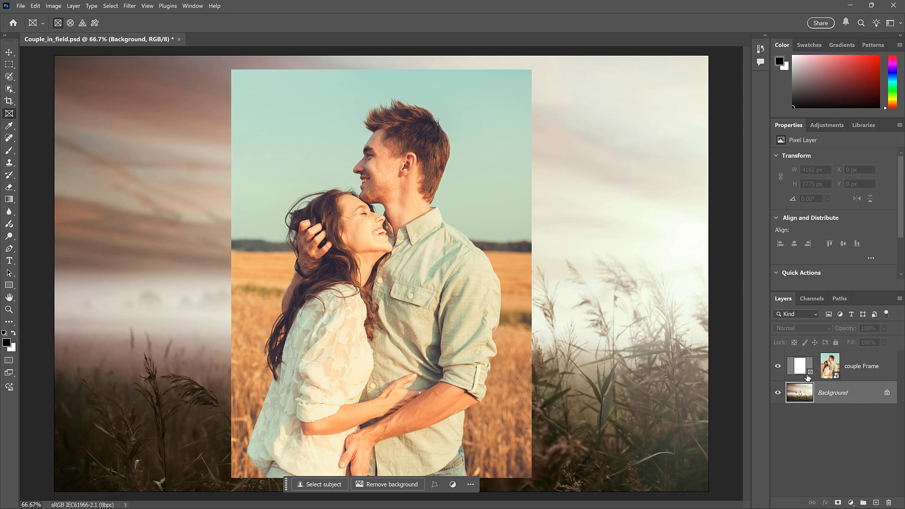
# Step: Give the couple frame a white 48.35 px stroke, moving its position from Center to Inside then Outside
pyautogui.click(800, 366)
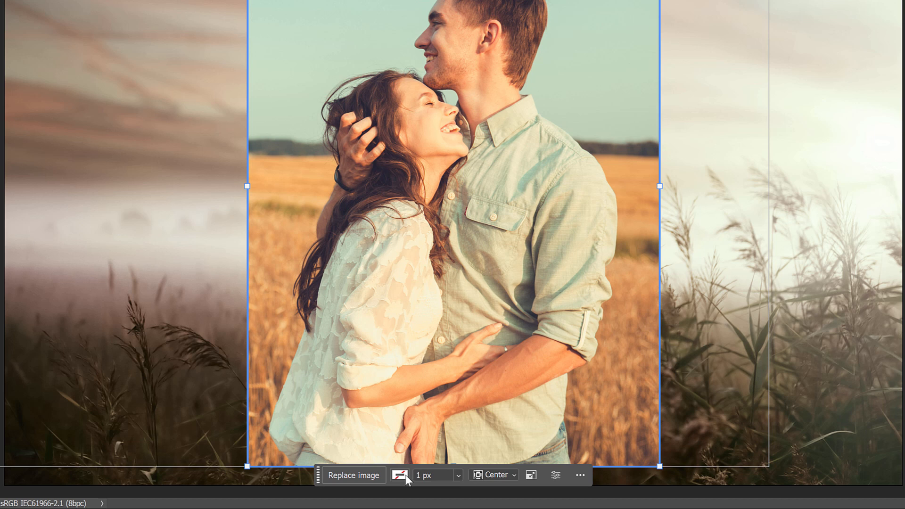
pyautogui.click(401, 475)
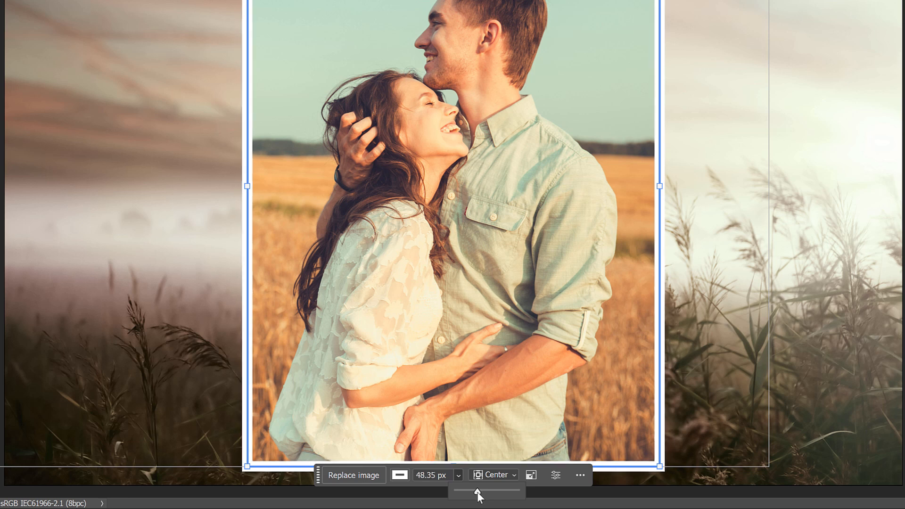
pyautogui.click(493, 474)
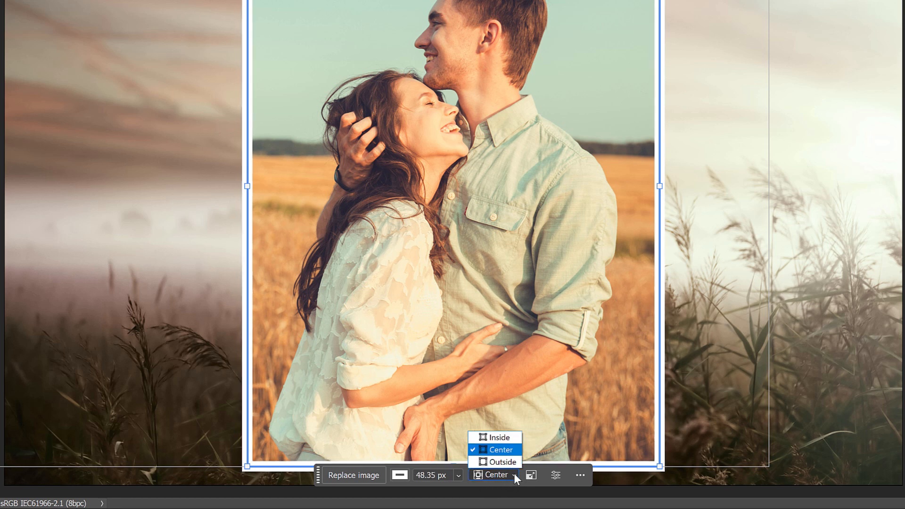
pyautogui.click(499, 437)
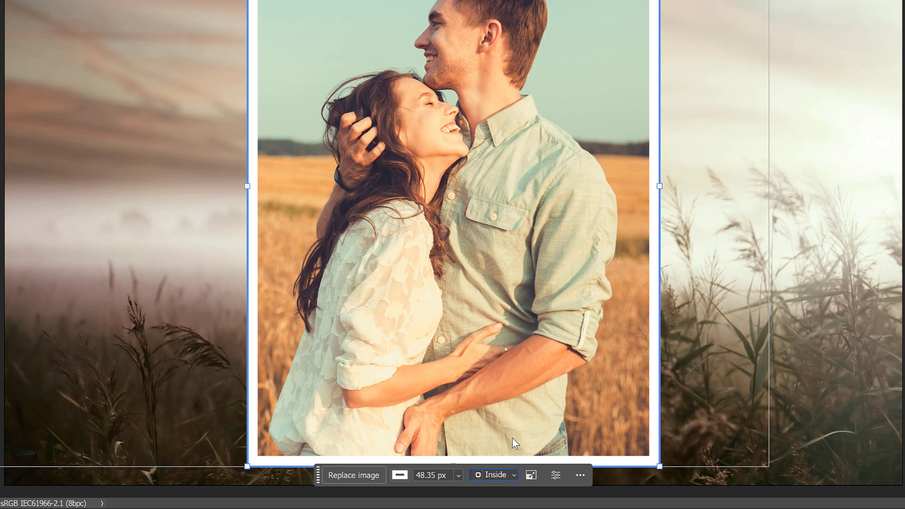
pyautogui.click(494, 474)
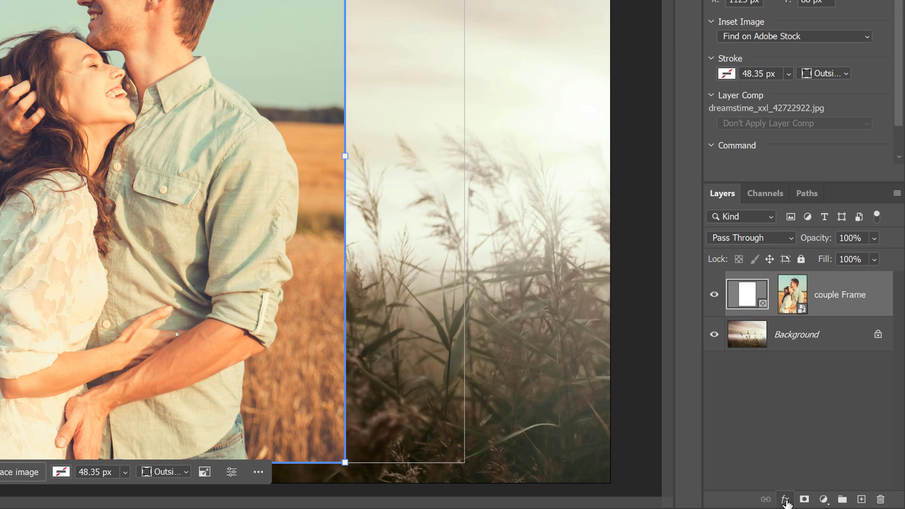
# Step: Add a drop shadow to the frame with 39% opacity, distance 30, spread 19, size 131
pyautogui.click(784, 500)
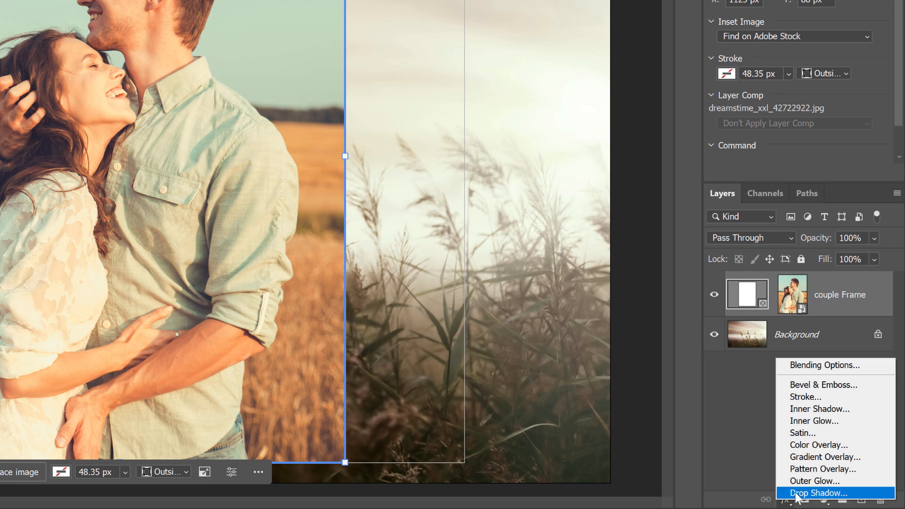
pyautogui.click(818, 493)
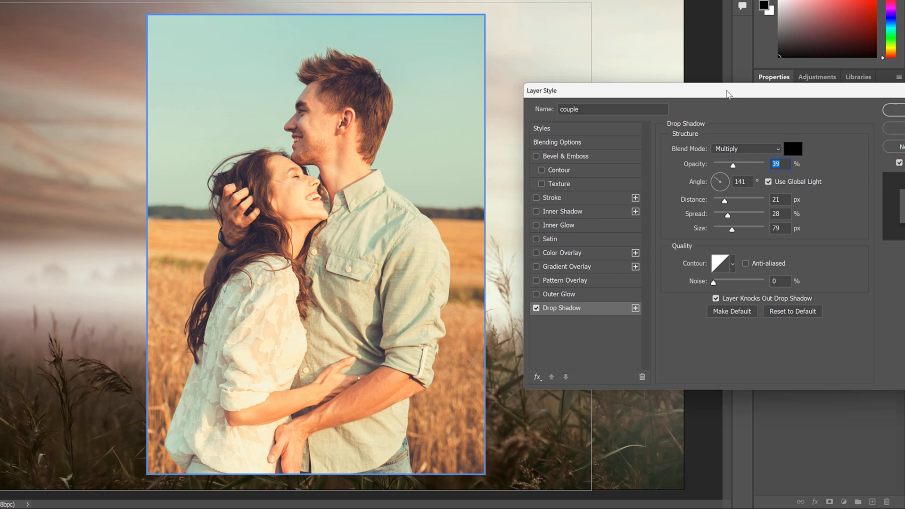
pyautogui.moveTo(724, 200); pyautogui.dragTo(737, 200)
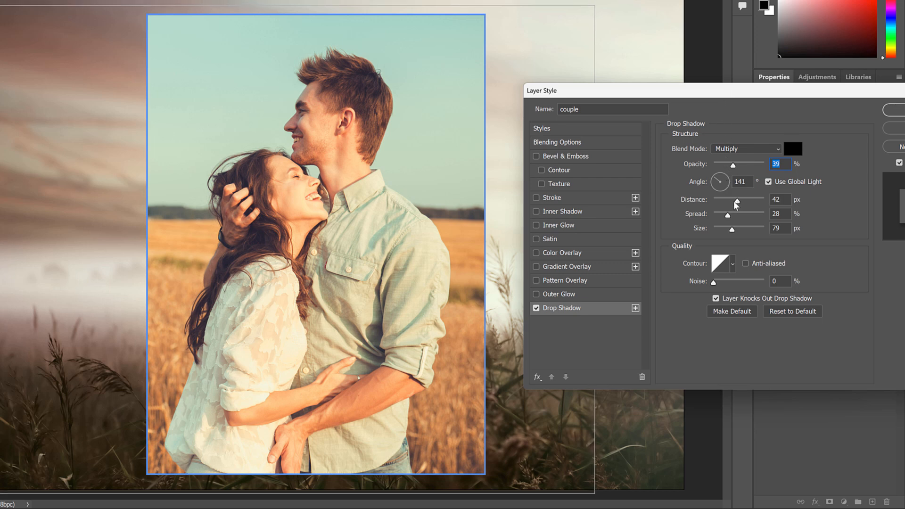
pyautogui.moveTo(737, 200); pyautogui.dragTo(729, 217)
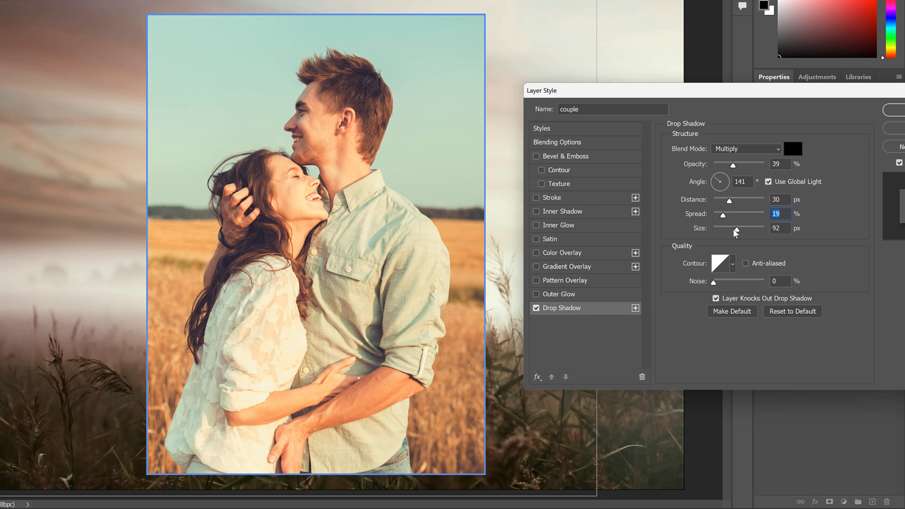
pyautogui.moveTo(734, 228); pyautogui.dragTo(745, 228)
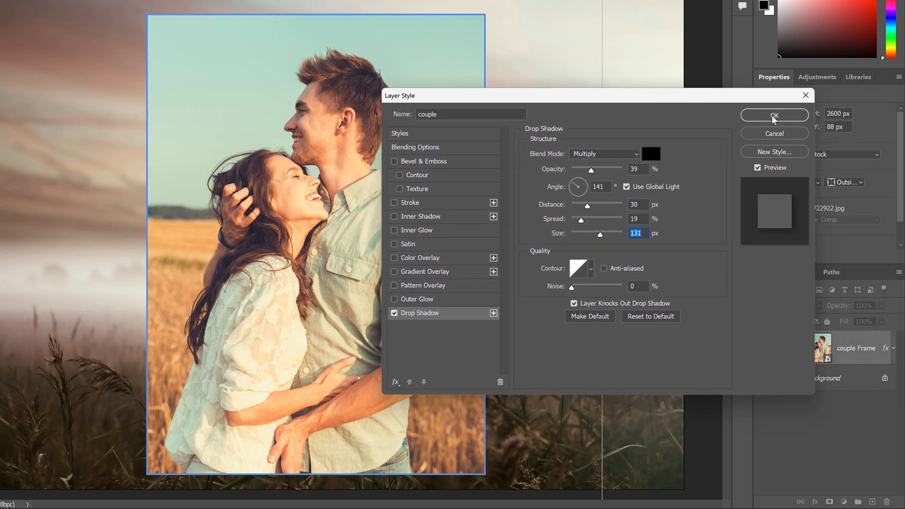
pyautogui.click(775, 115)
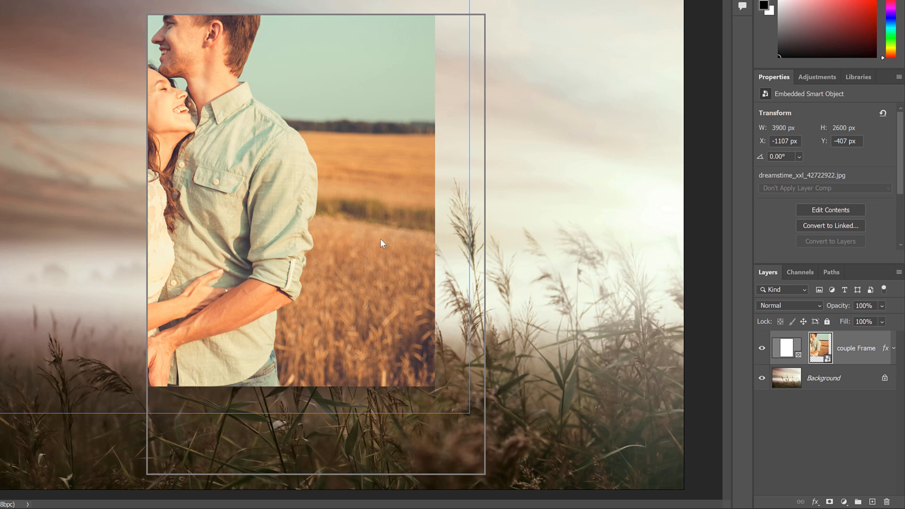
pyautogui.moveTo(381, 242); pyautogui.dragTo(427, 141)
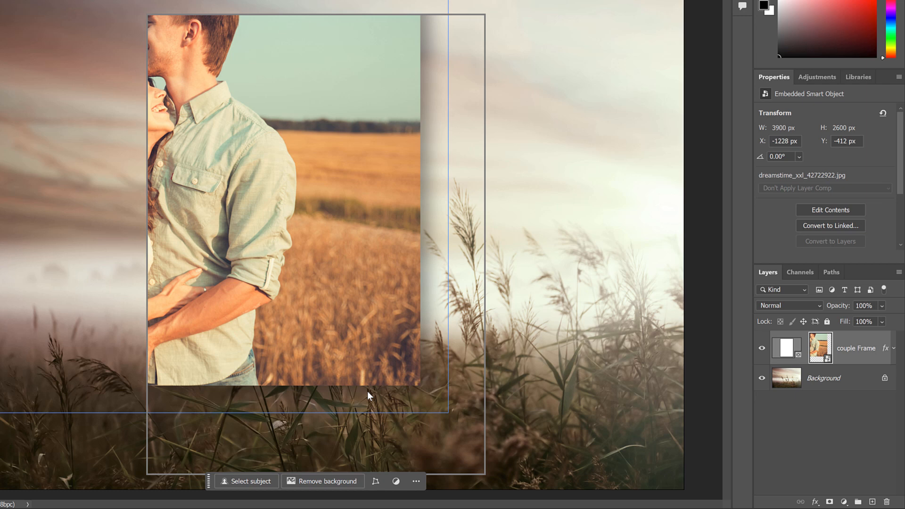
pyautogui.moveTo(299, 400)
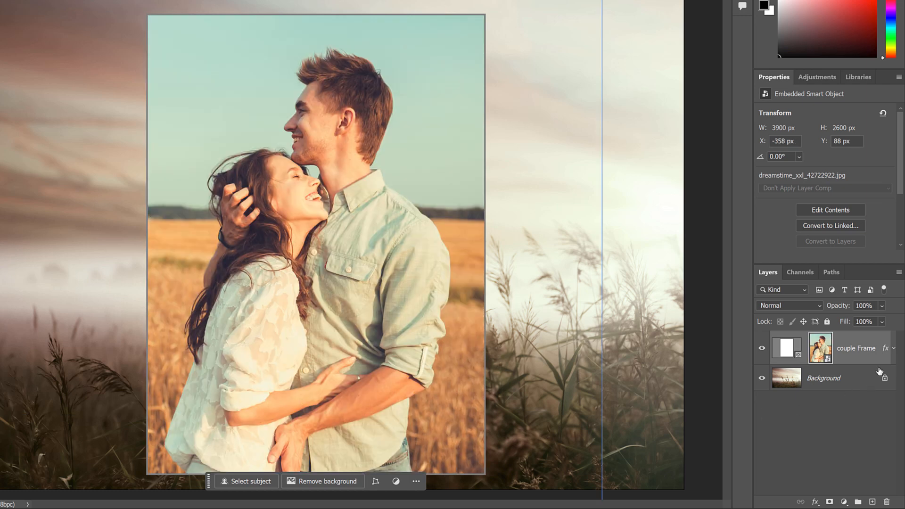
pyautogui.click(896, 348)
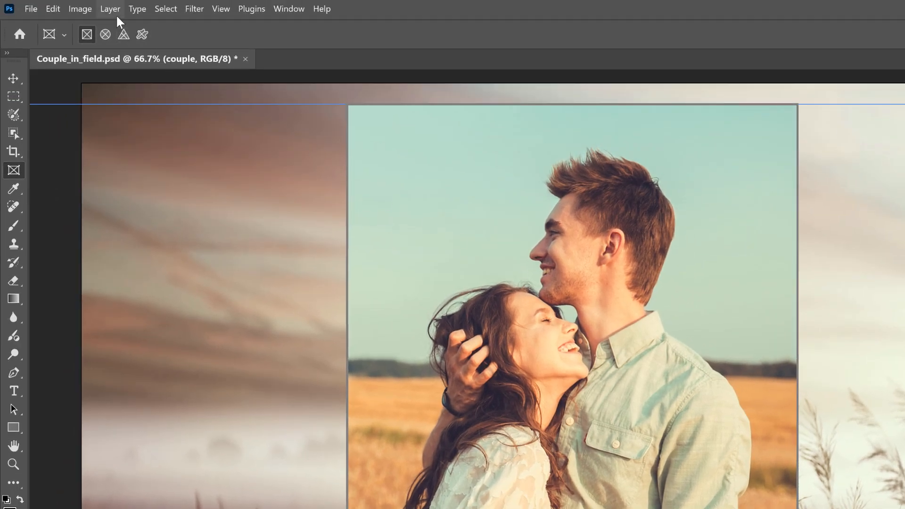
# Step: Group the couple frame layer into Group 1 and toggle its disclosure in the Layers panel
pyautogui.click(109, 8)
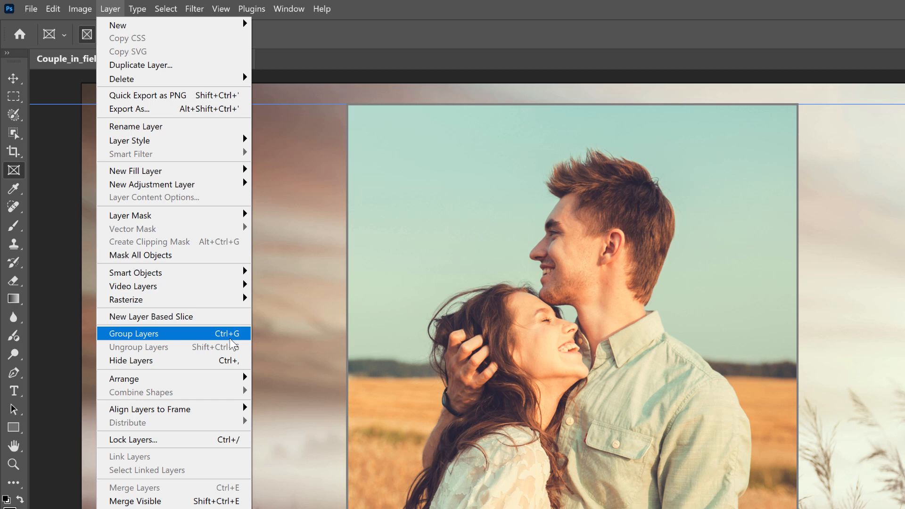
pyautogui.click(133, 332)
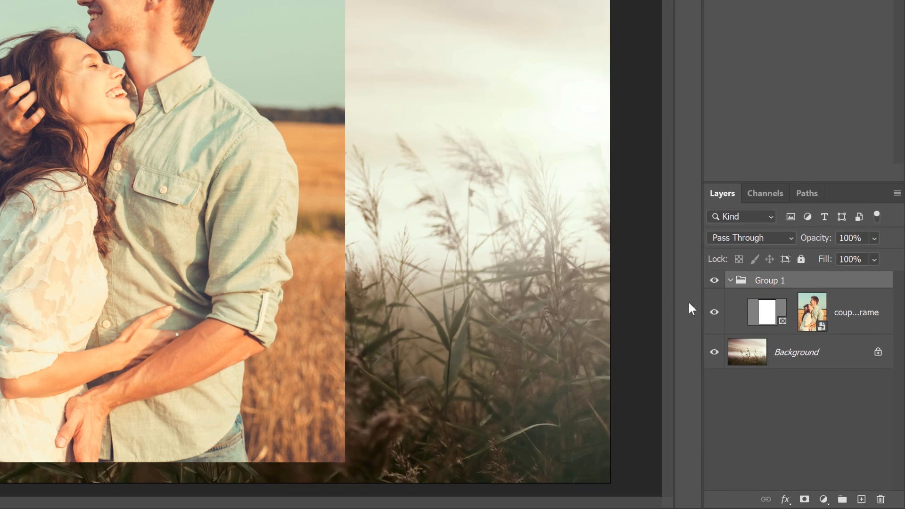
pyautogui.moveTo(732, 283)
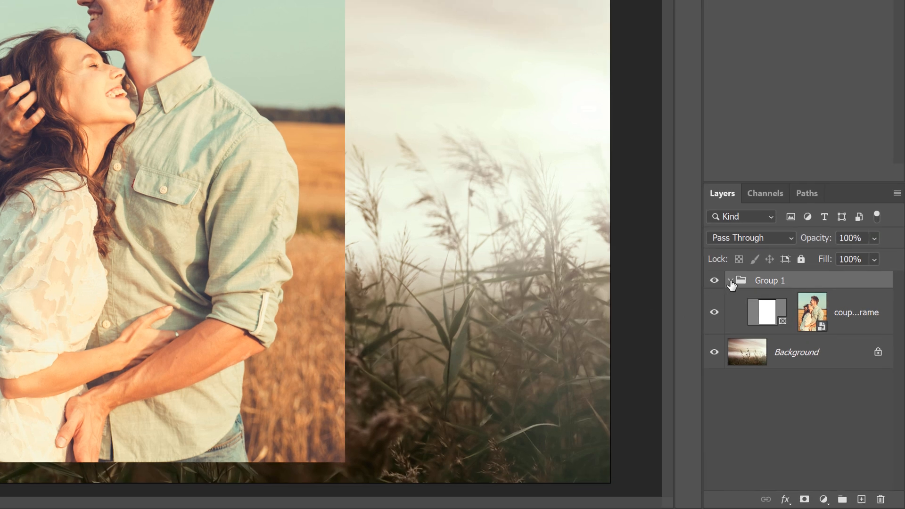
pyautogui.click(731, 284)
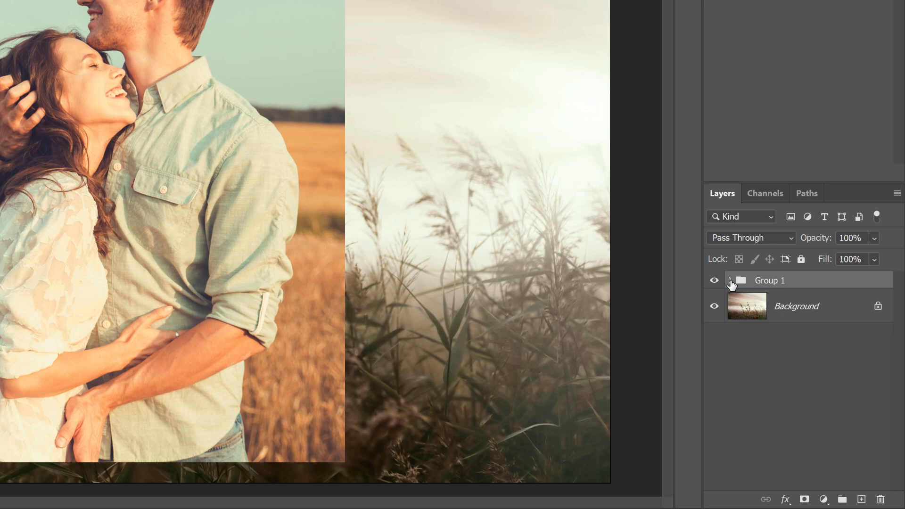
pyautogui.click(732, 283)
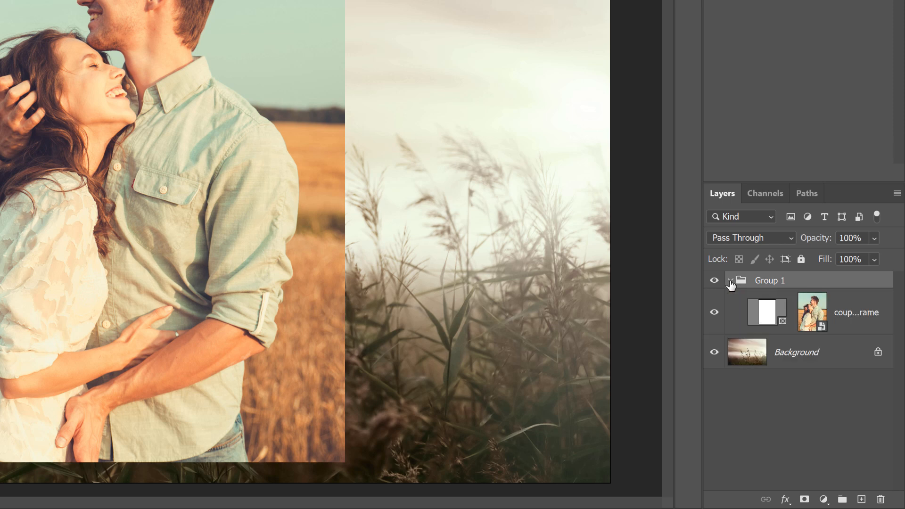
pyautogui.click(730, 280)
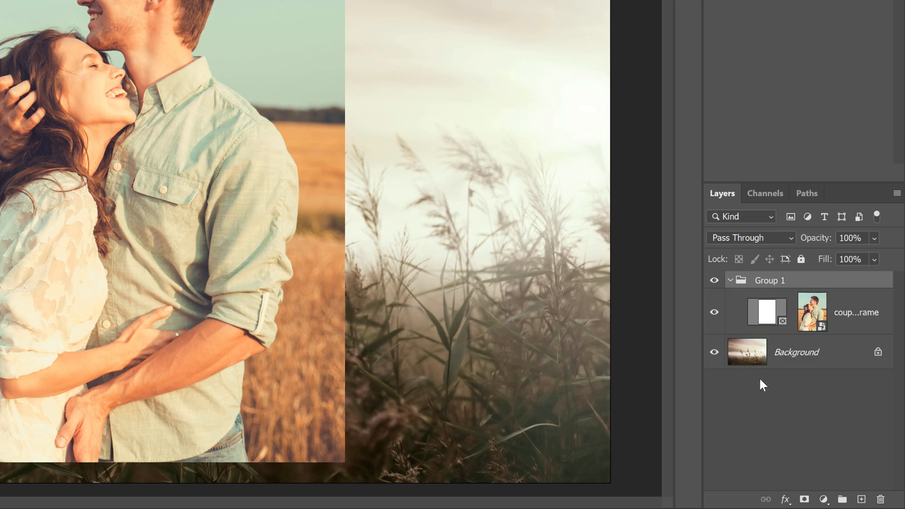
pyautogui.click(786, 500)
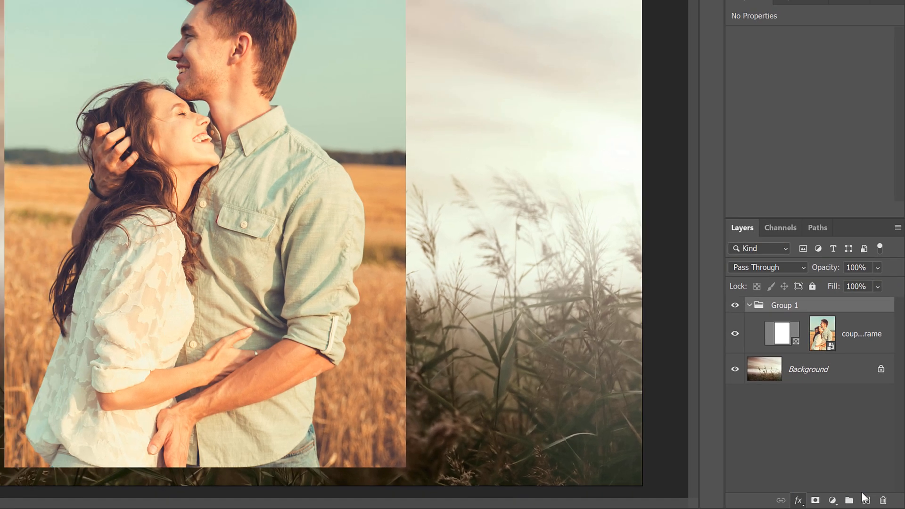
# Step: Add a drop shadow to Group 1 with 48% opacity, distance 33, spread 0, size 131
pyautogui.click(799, 500)
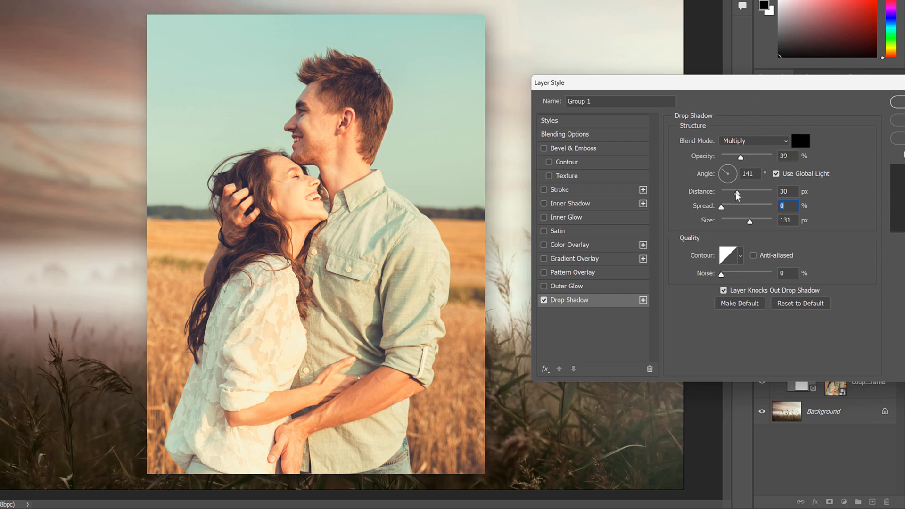
pyautogui.moveTo(742, 155); pyautogui.dragTo(747, 156)
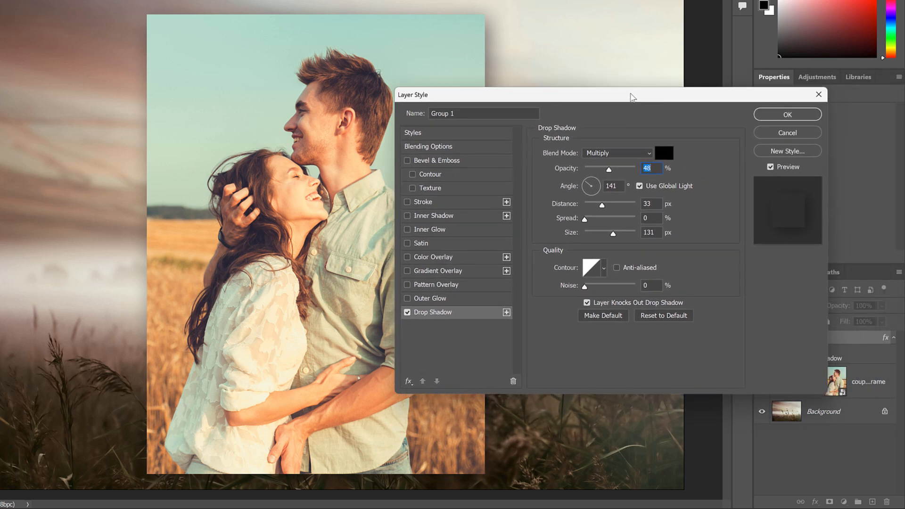
pyautogui.click(786, 114)
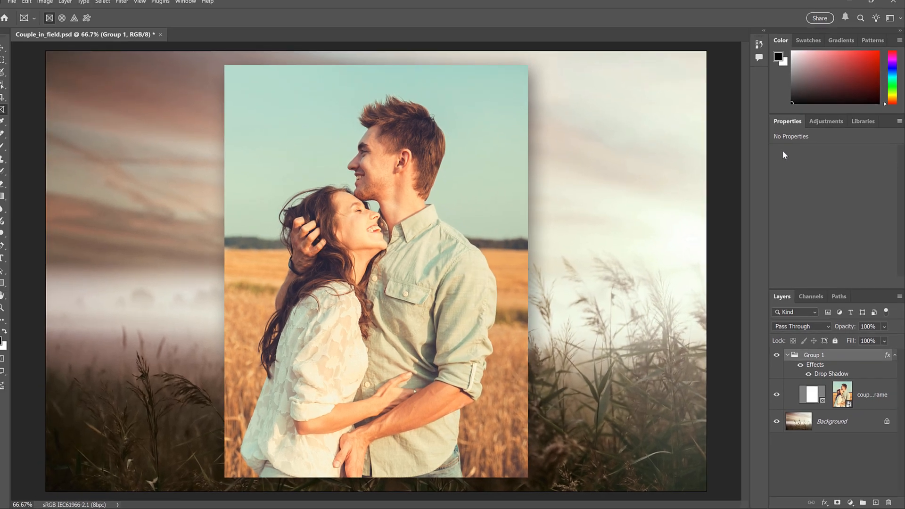